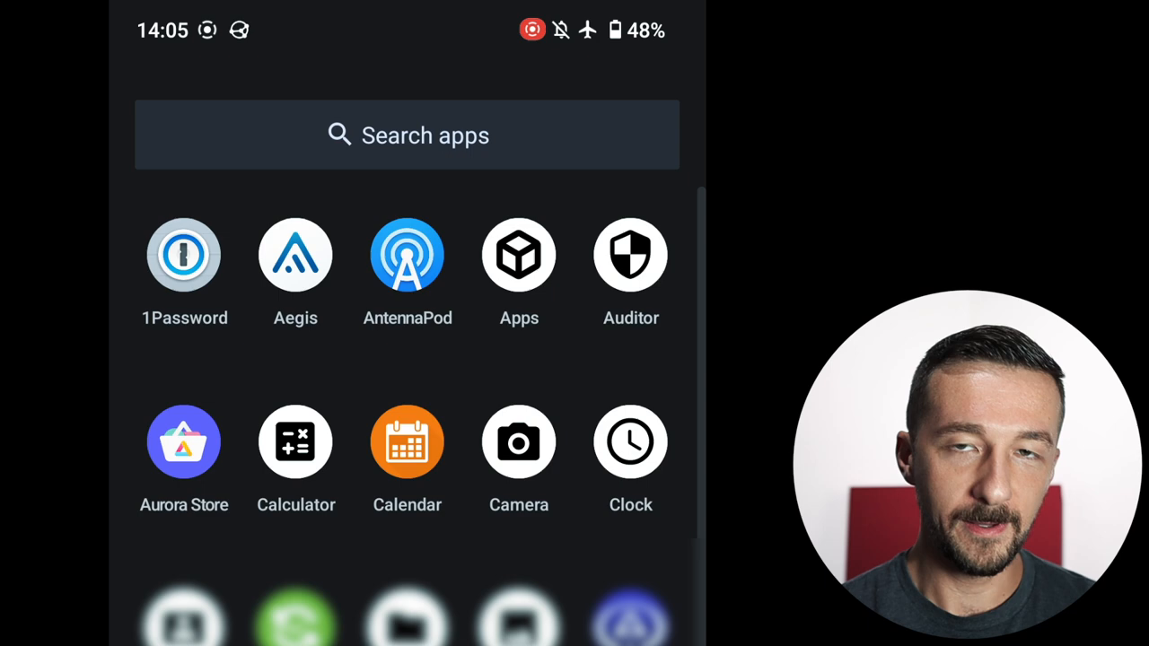
Scroll the app drawer down to show apps from Contacts through Sonos
scroll("down", 3)
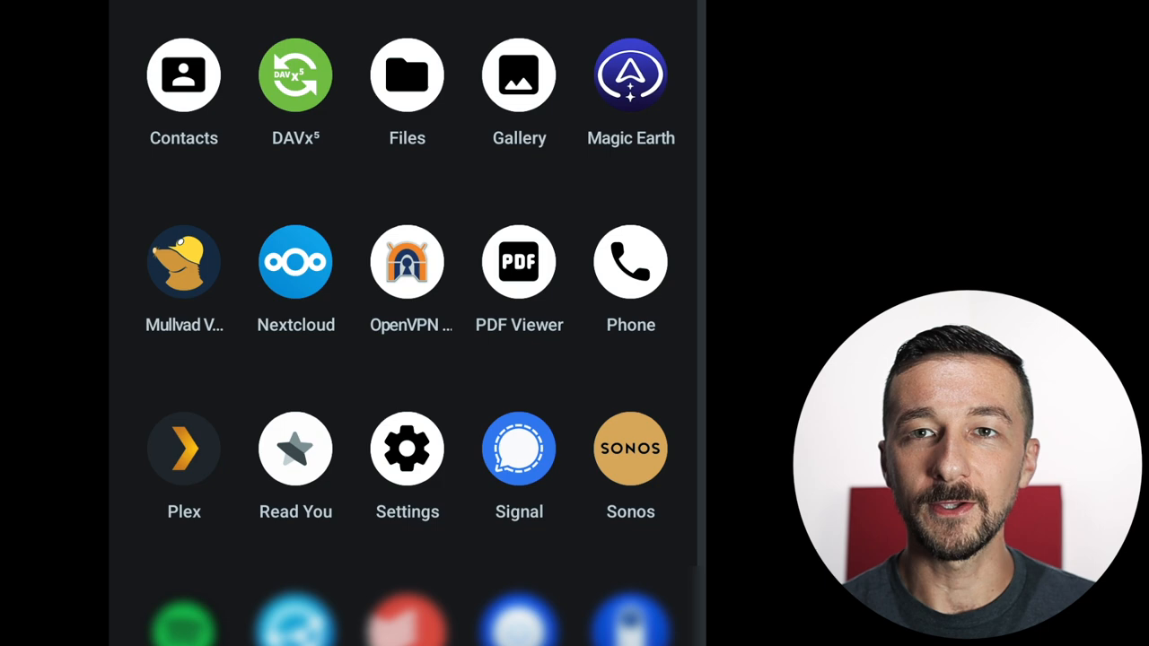
Scroll past Plex, Signal and Sonos to the last apps in the drawer
scroll("down", 3)
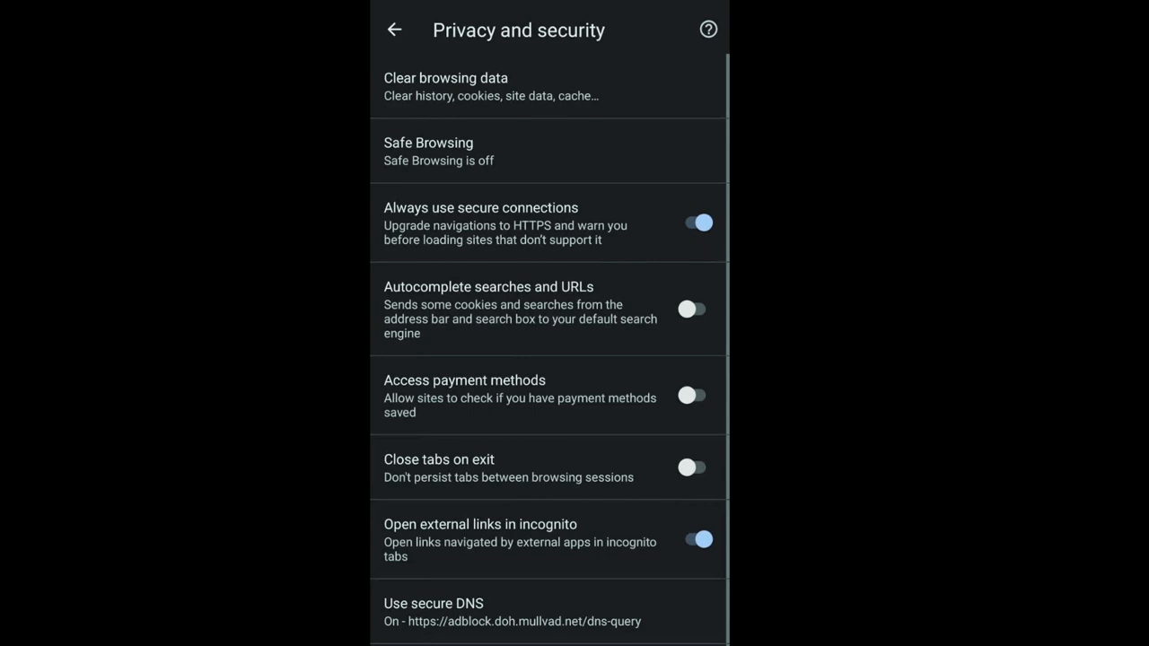
left_click(435, 612)
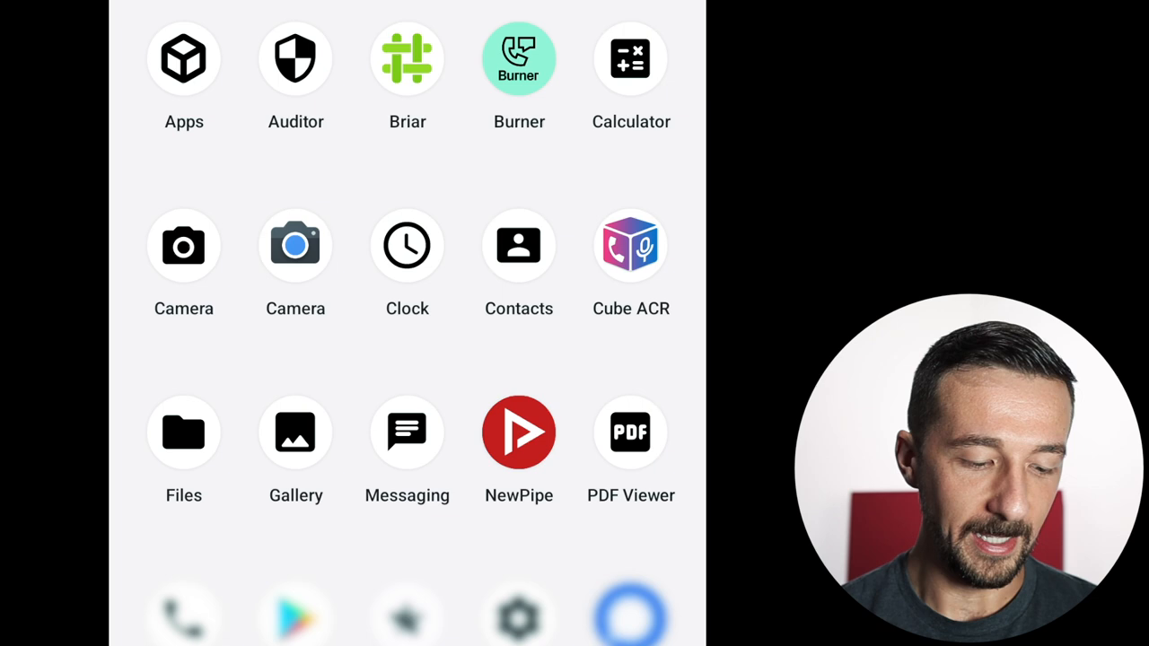
scroll("down", 3)
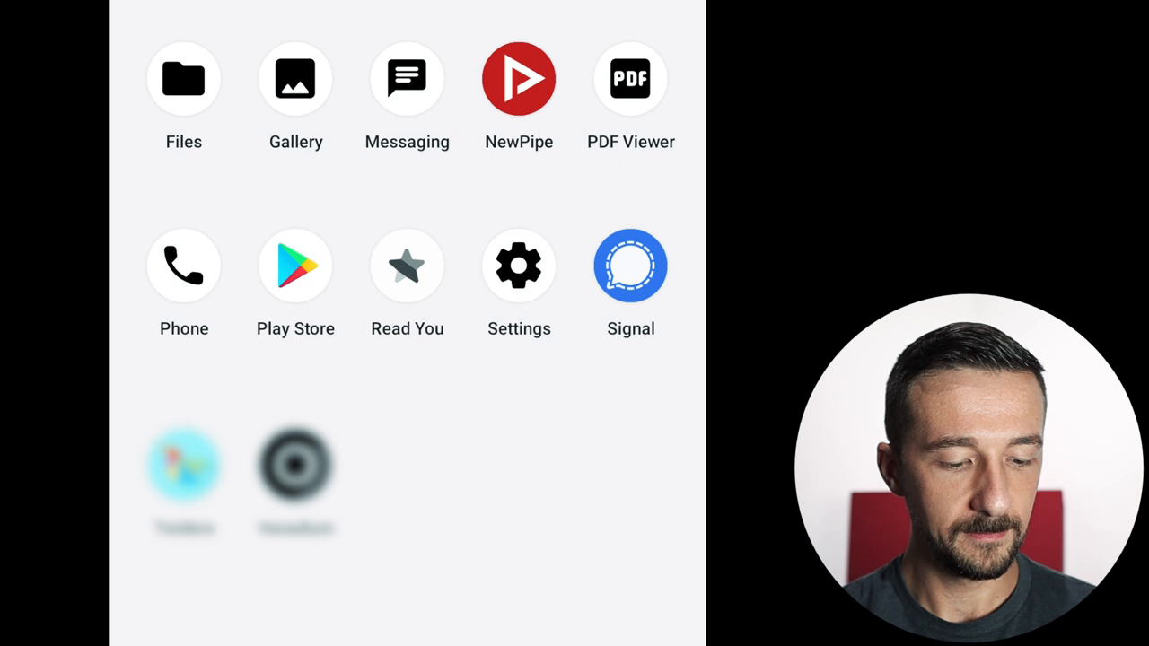